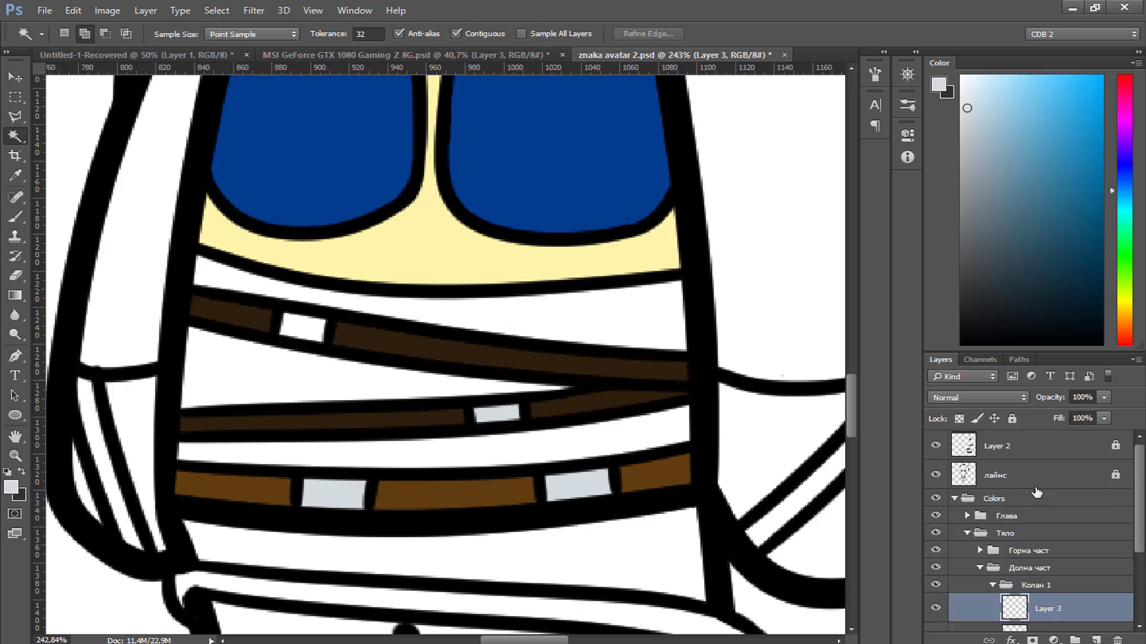
Paint soft watercolor shading strokes over the boy's dark brown hair
{"action": "left_click", "coordinate": [216, 10]}
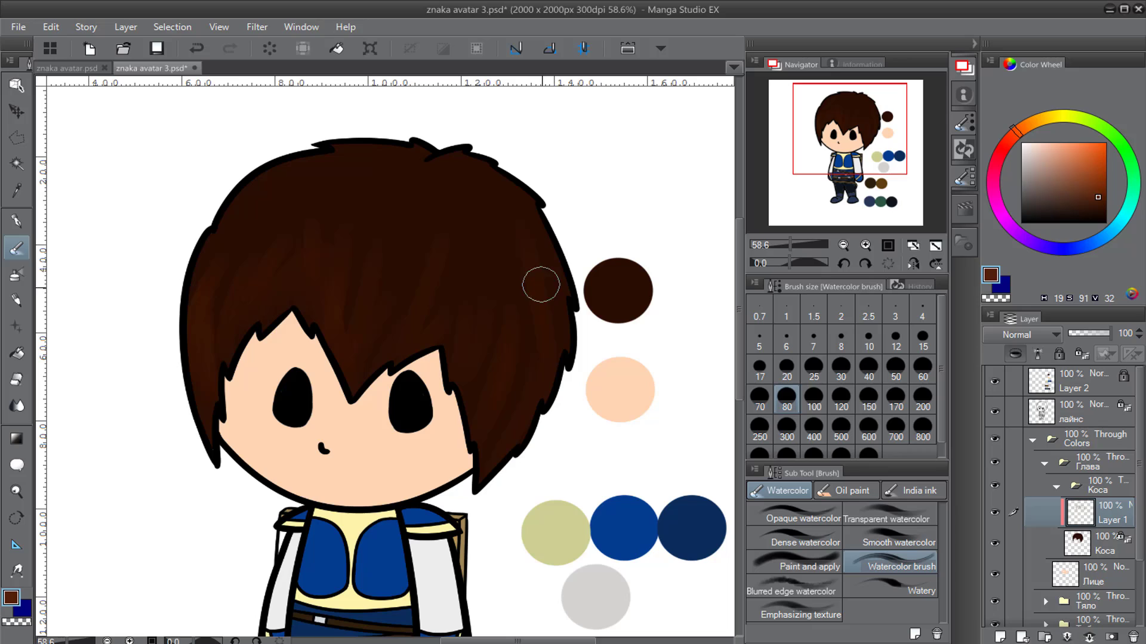
{"action": "left_click_drag", "start_coordinate": [541, 286], "coordinate": [227, 348]}
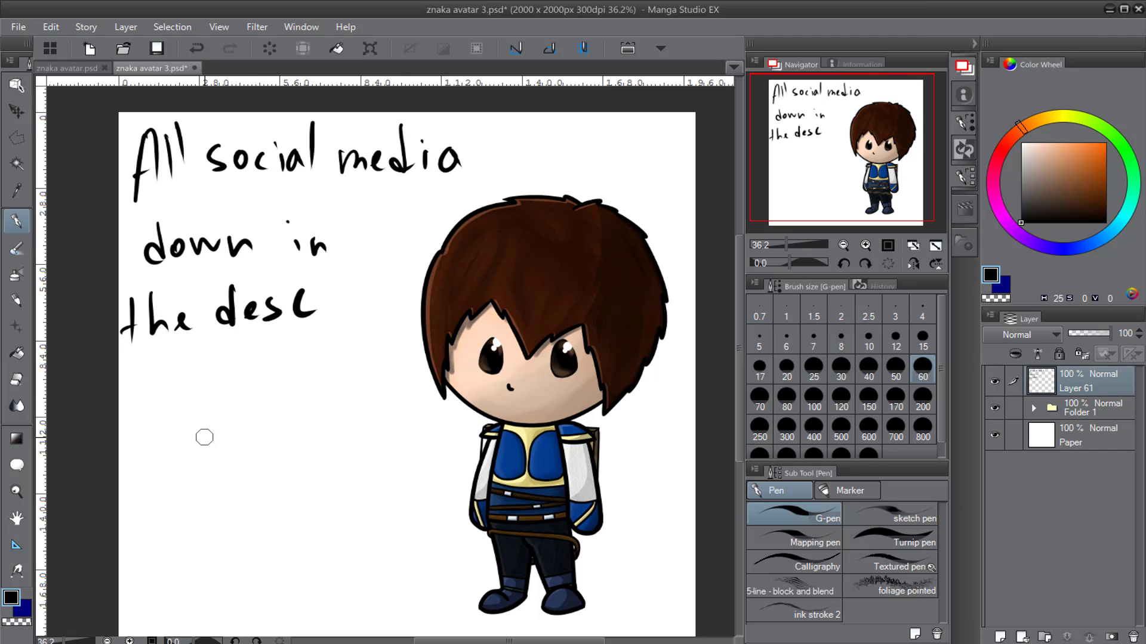
Hand-letter 'Look at it' beneath the caption with the G-pen
{"action": "left_click_drag", "start_coordinate": [146, 452], "coordinate": [380, 475]}
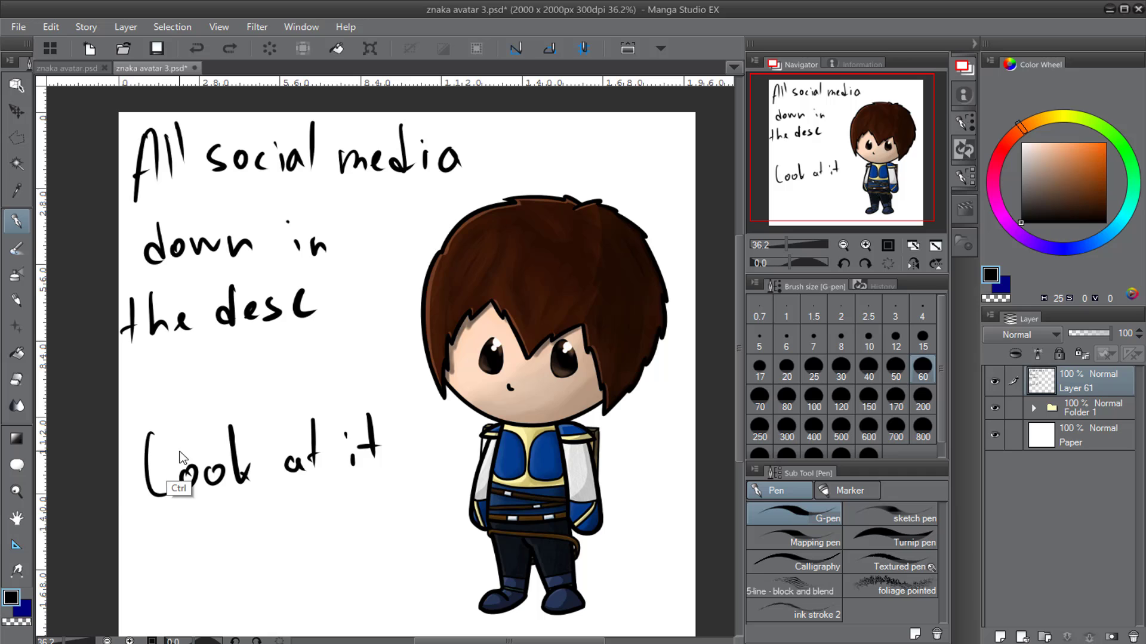